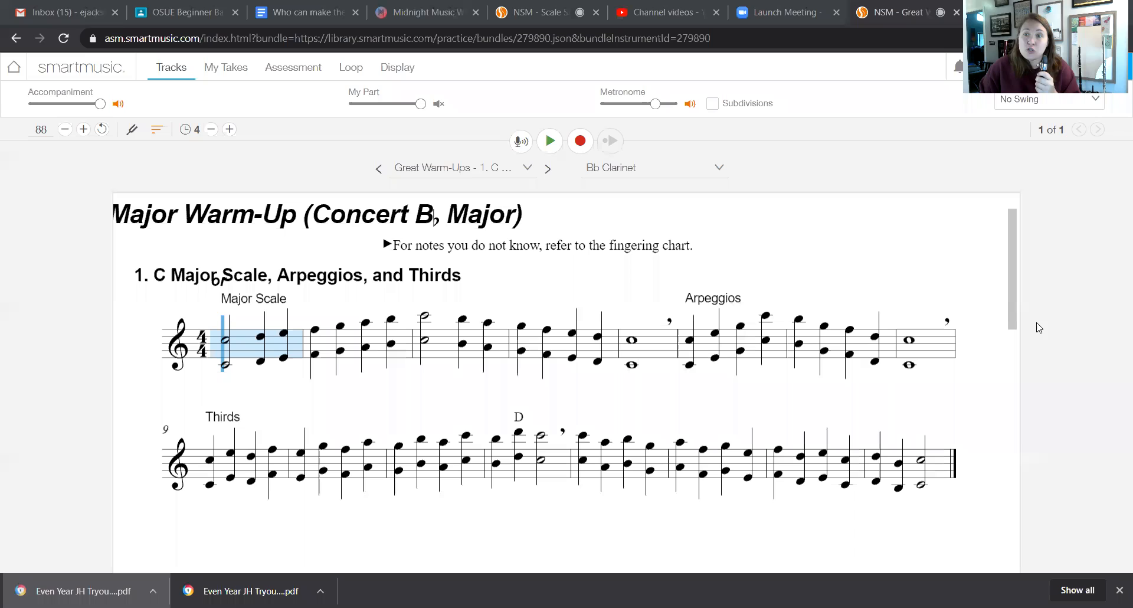
mouse_move(914, 342)
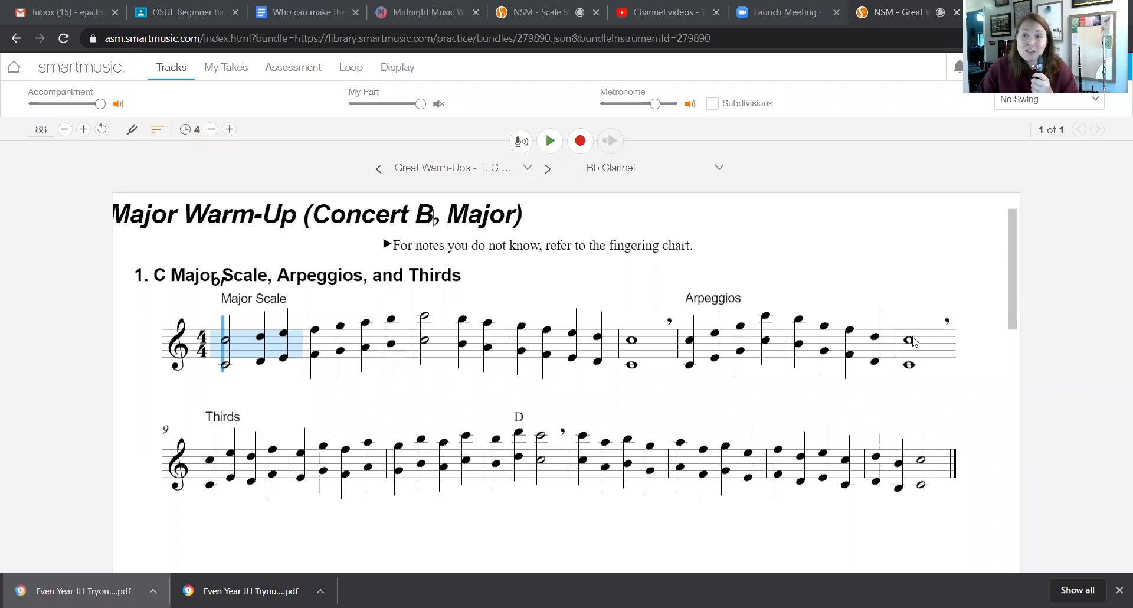
mouse_move(899, 299)
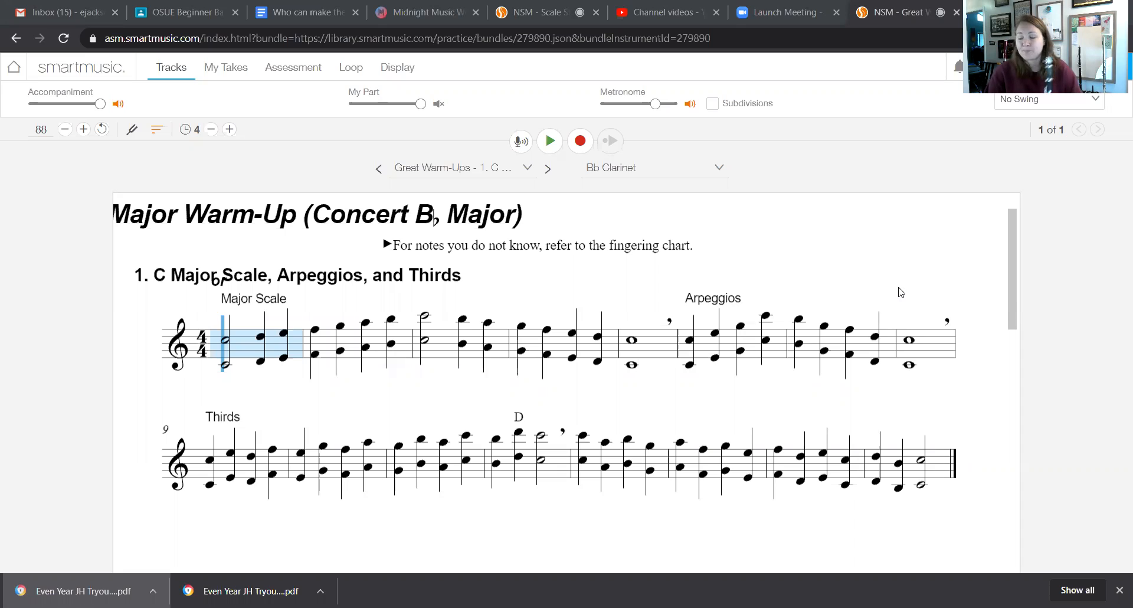
mouse_move(719, 532)
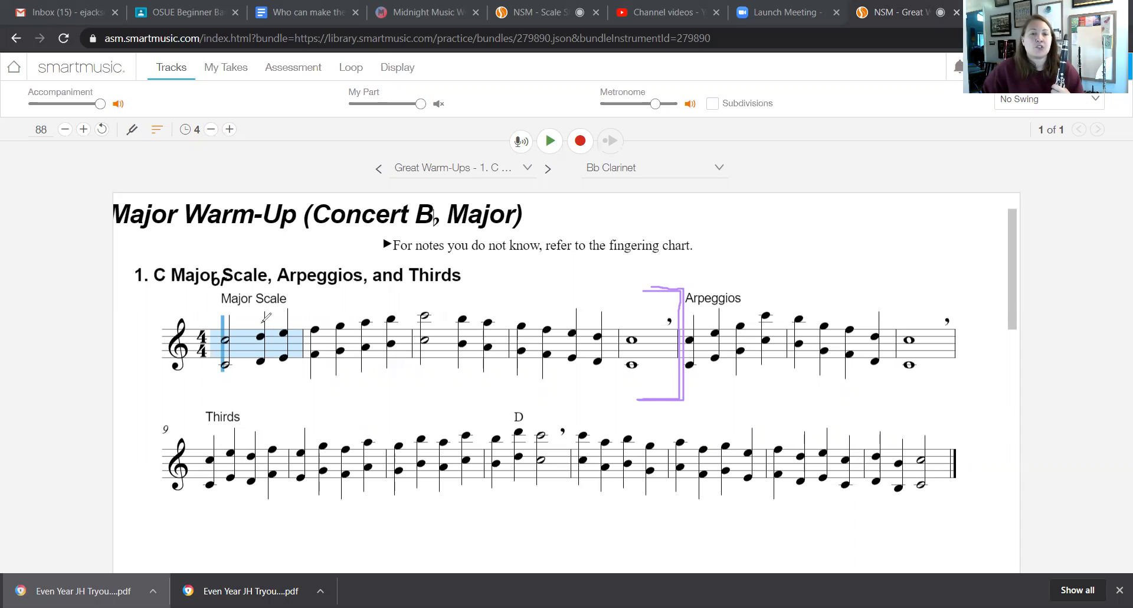
mouse_move(289, 380)
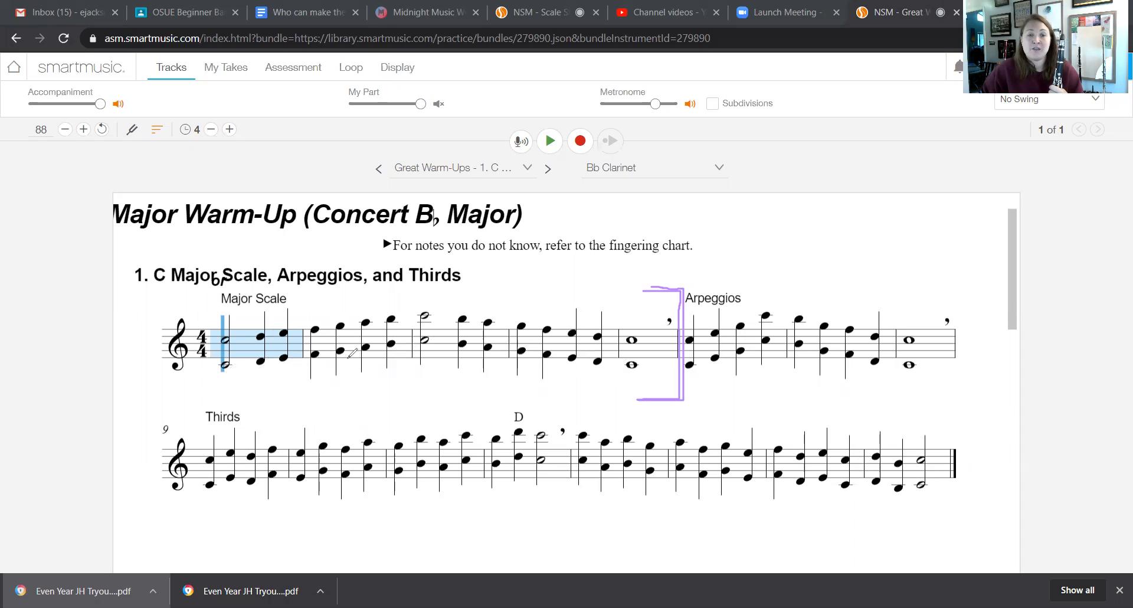
mouse_move(401, 347)
type("C")
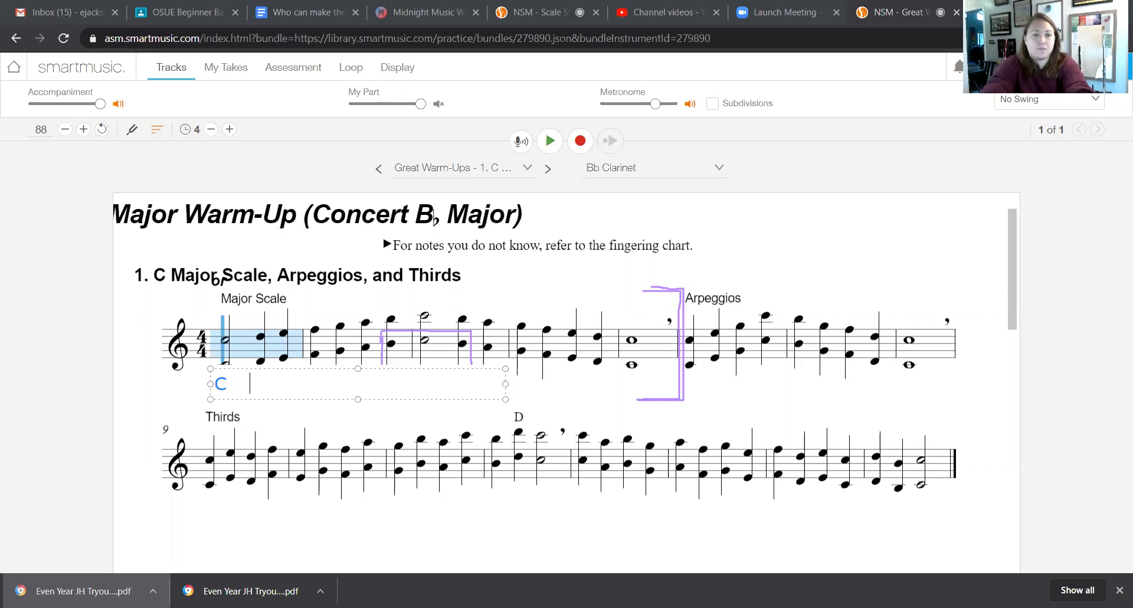
Type the note names D, E F, G and A beneath the opening measures of the scale
type("D")
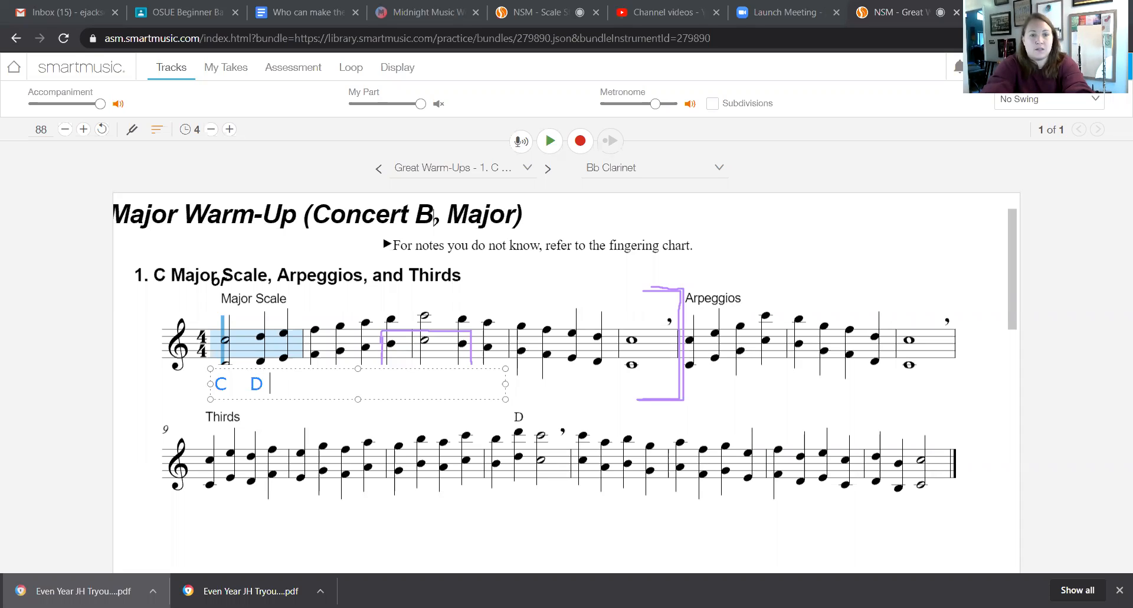
type("E F")
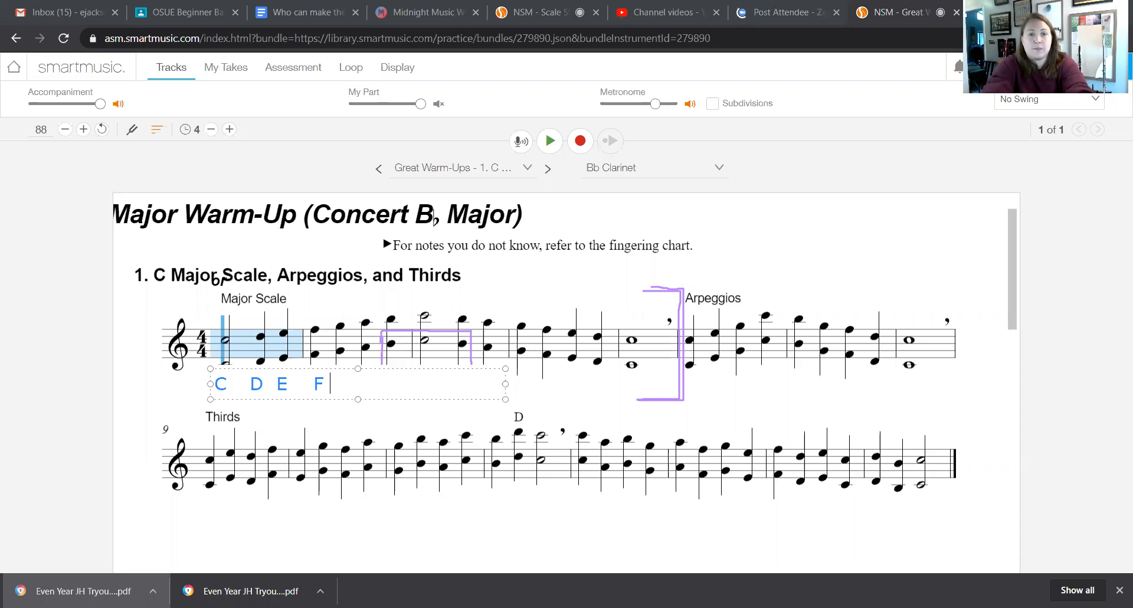
type("G")
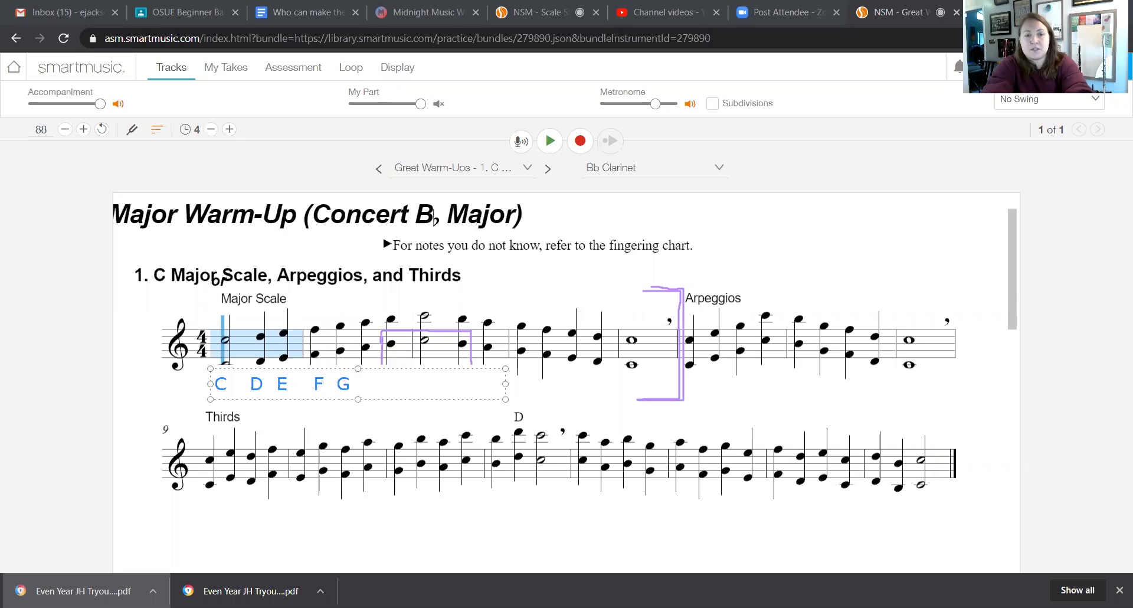
type("A  B  C")
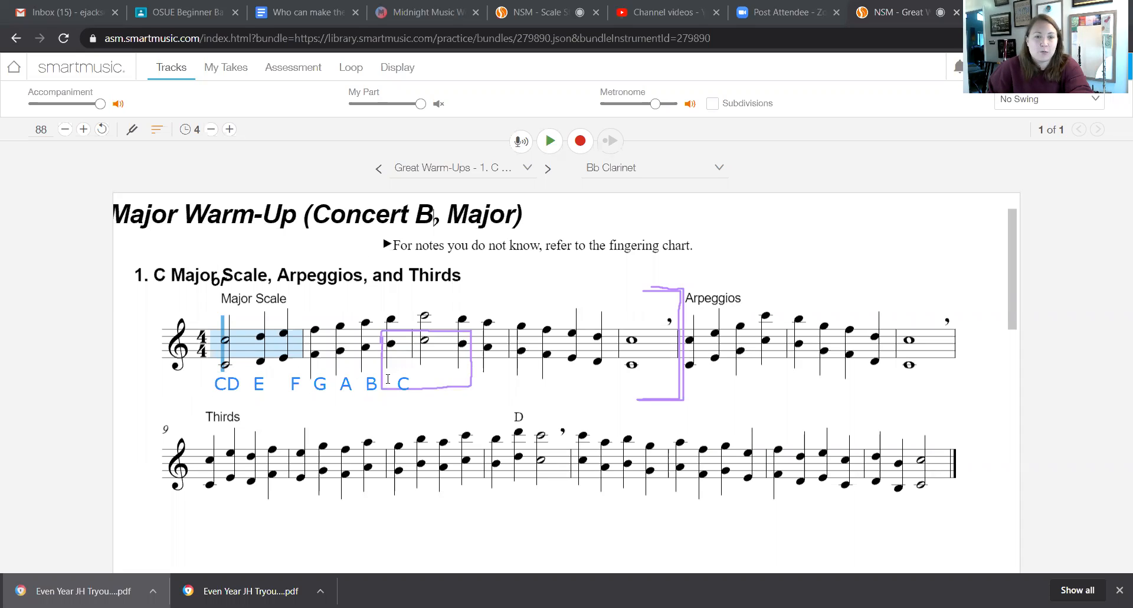
mouse_move(470, 337)
type("C")
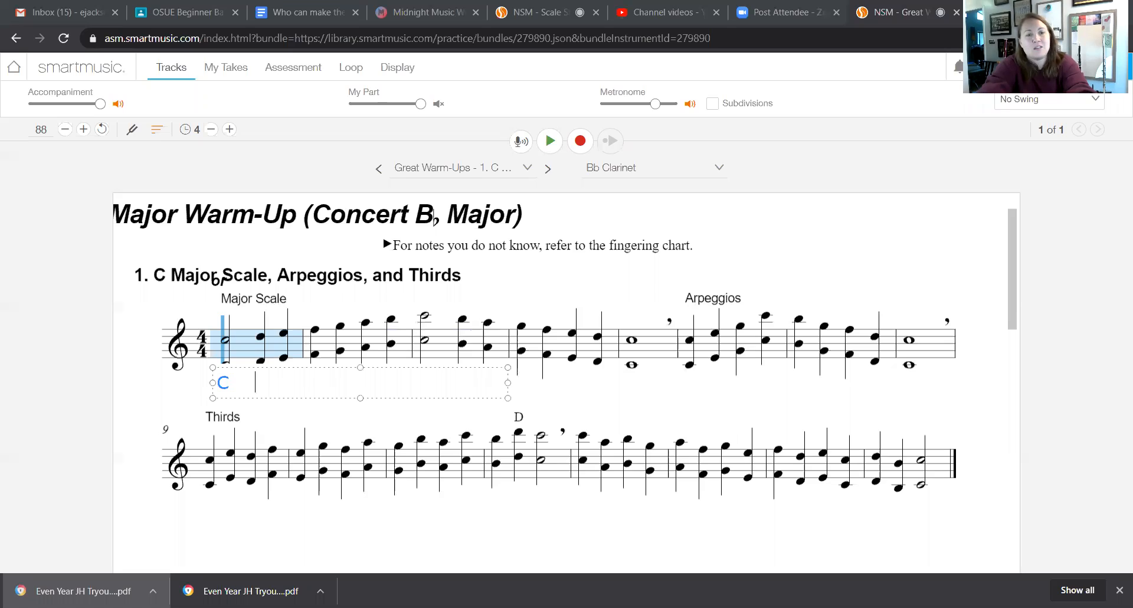
Retype the note names D E F G and A B, spaced out under the scale
type("D E F G")
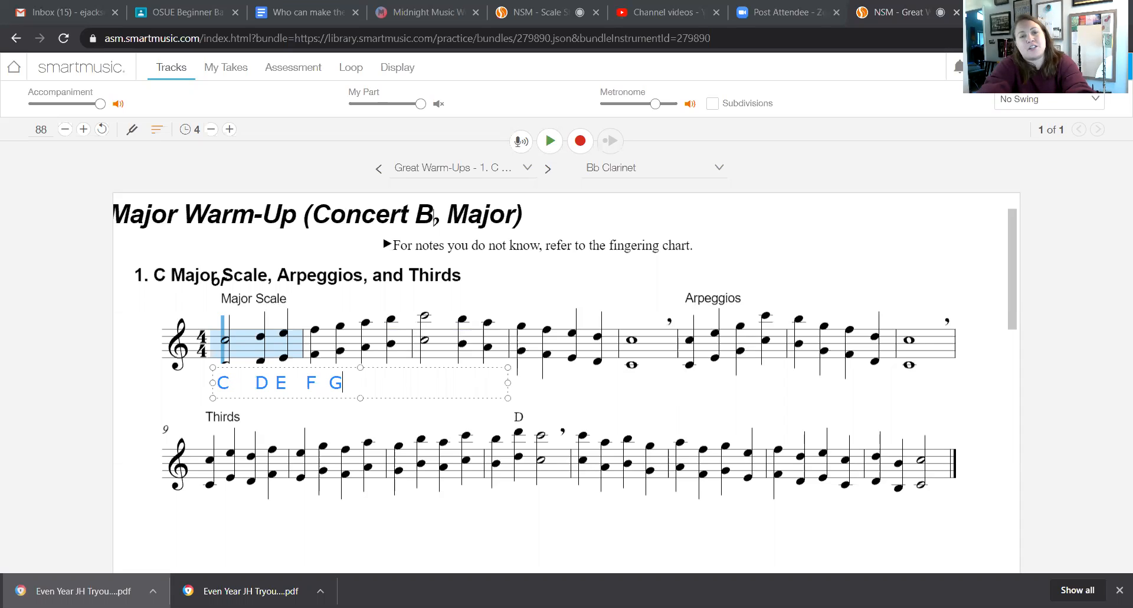
type("AB")
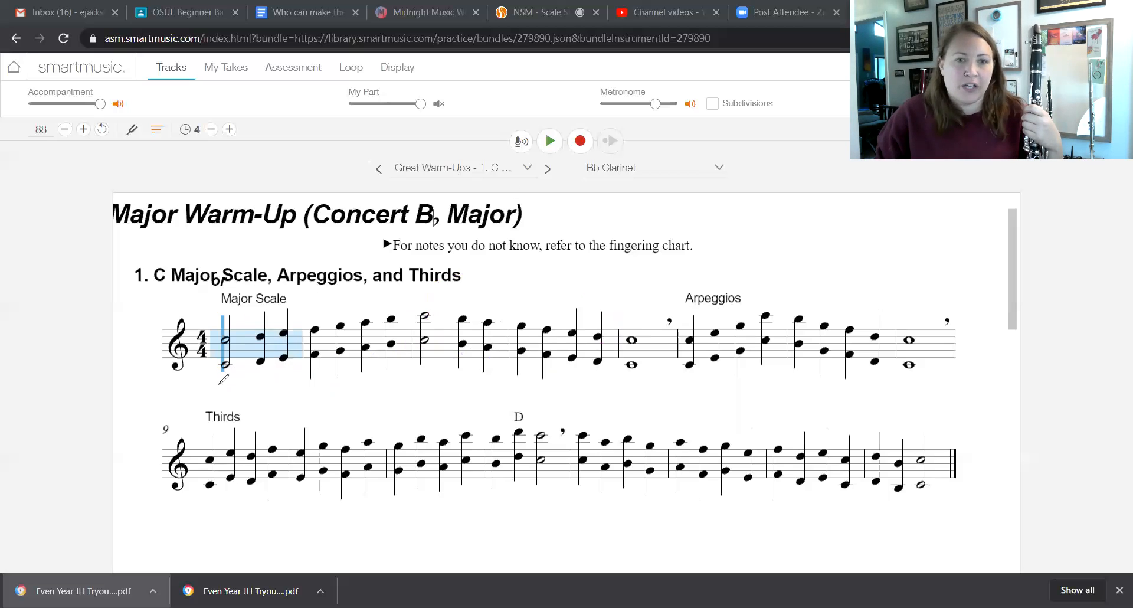
left_click_drag(220, 379, 599, 372)
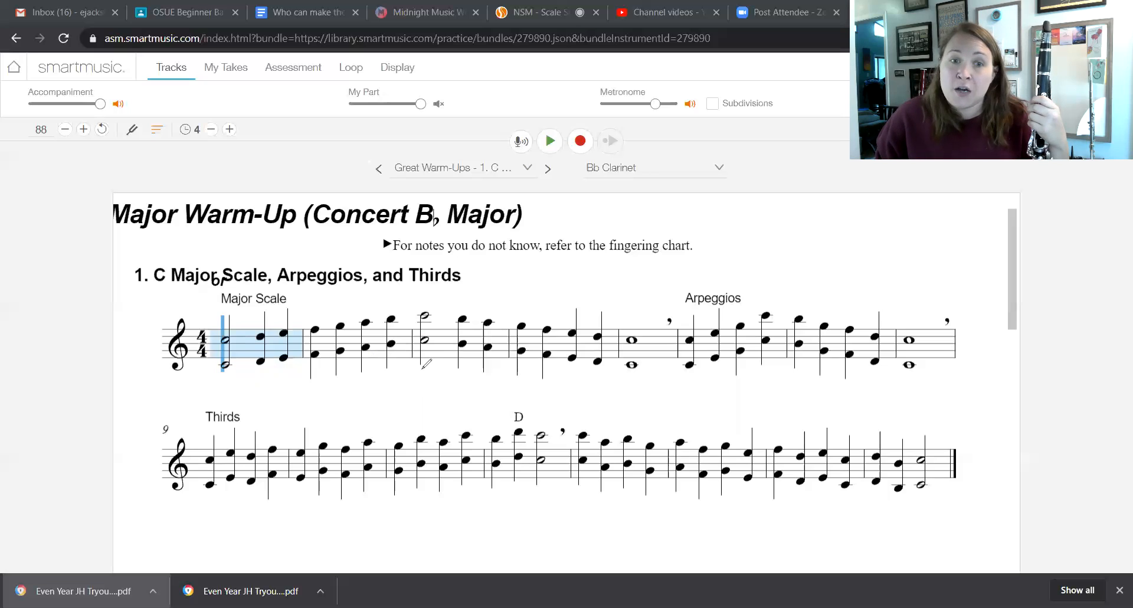
left_click_drag(421, 372, 640, 369)
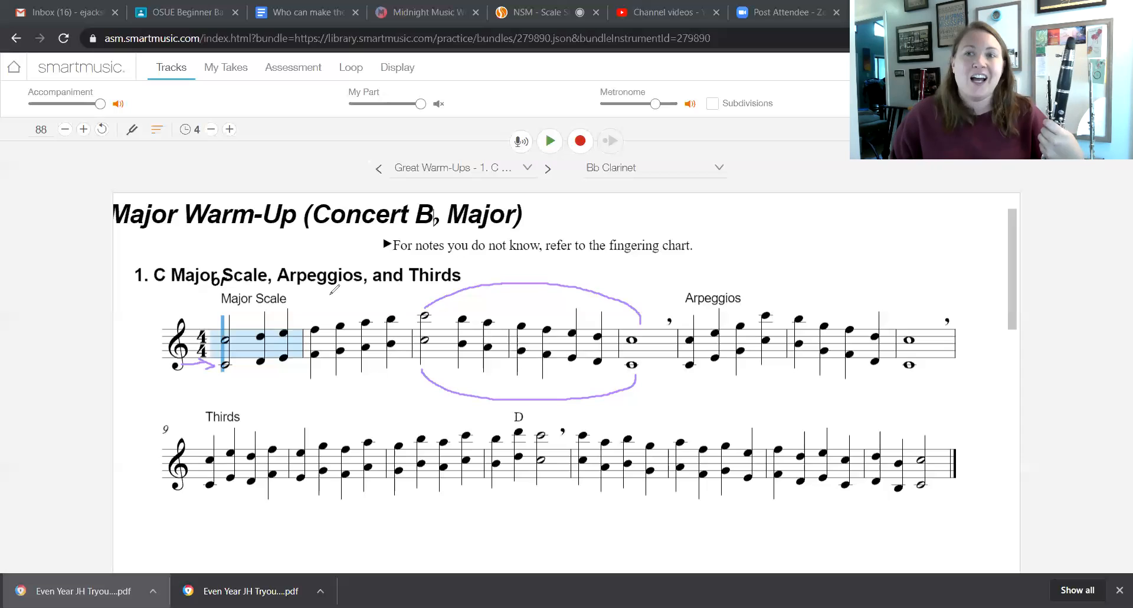
mouse_move(557, 233)
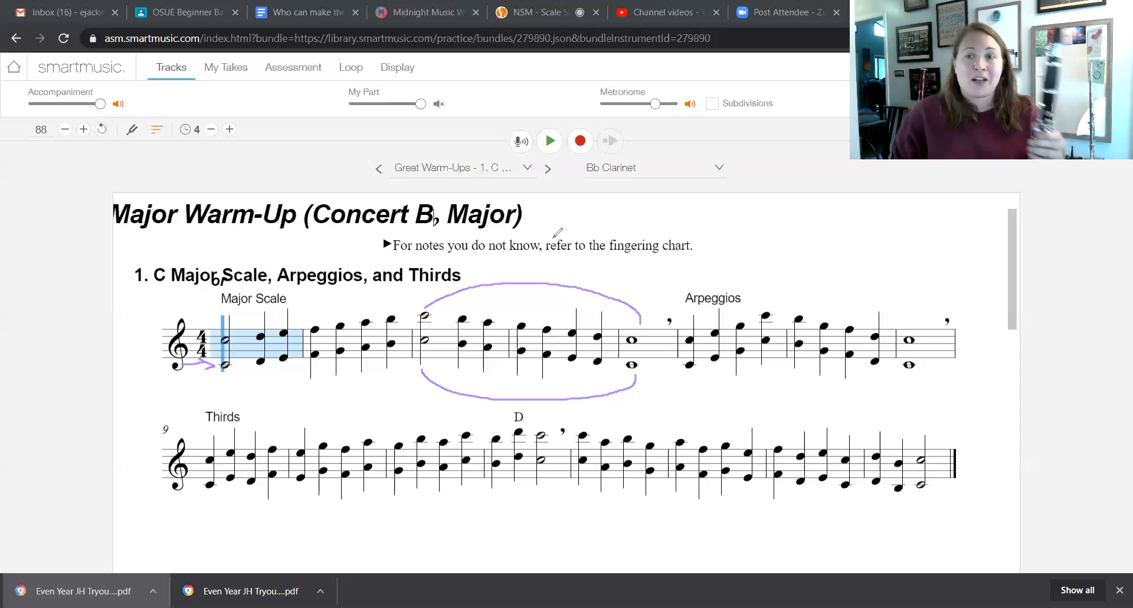